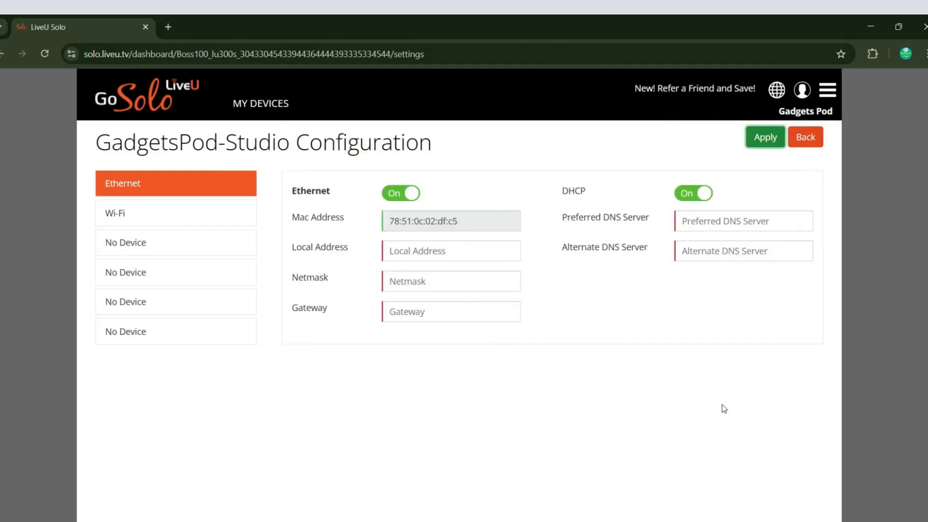
# Show the Wi-Fi network settings for GadgetsPod-Studio in place of the Ethernet settings
pyautogui.click(175, 213)
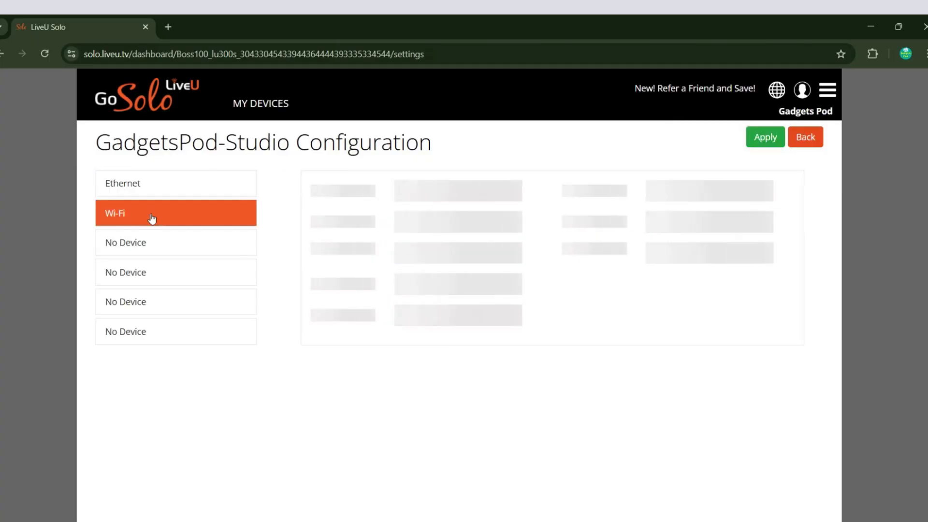